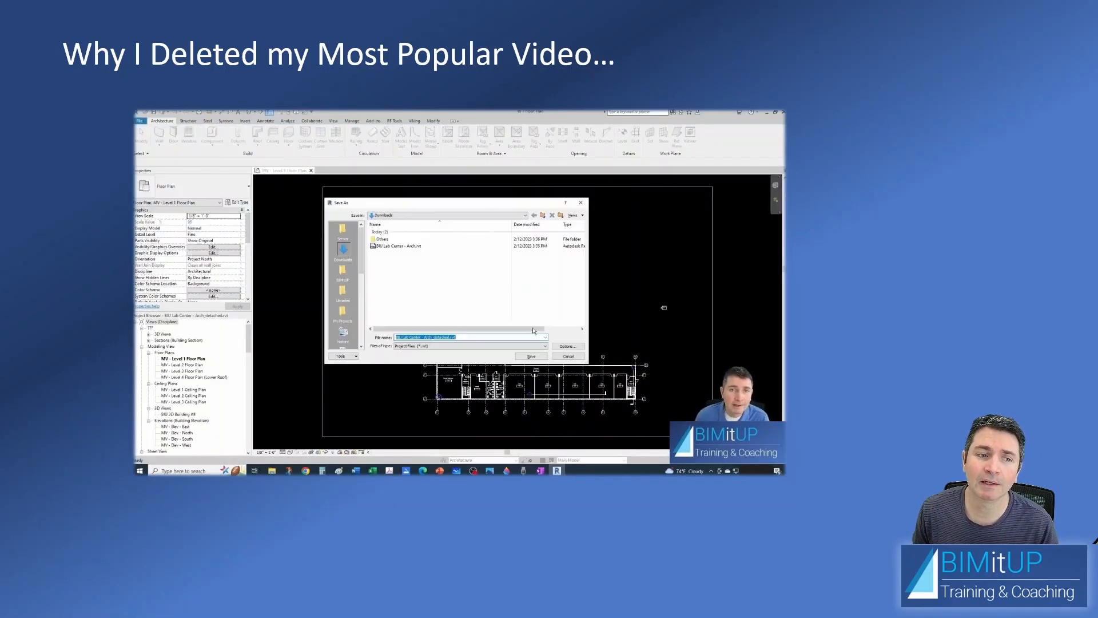
- Advance past the Revit Save As clip to the 545-views analytics slide
click(567, 345)
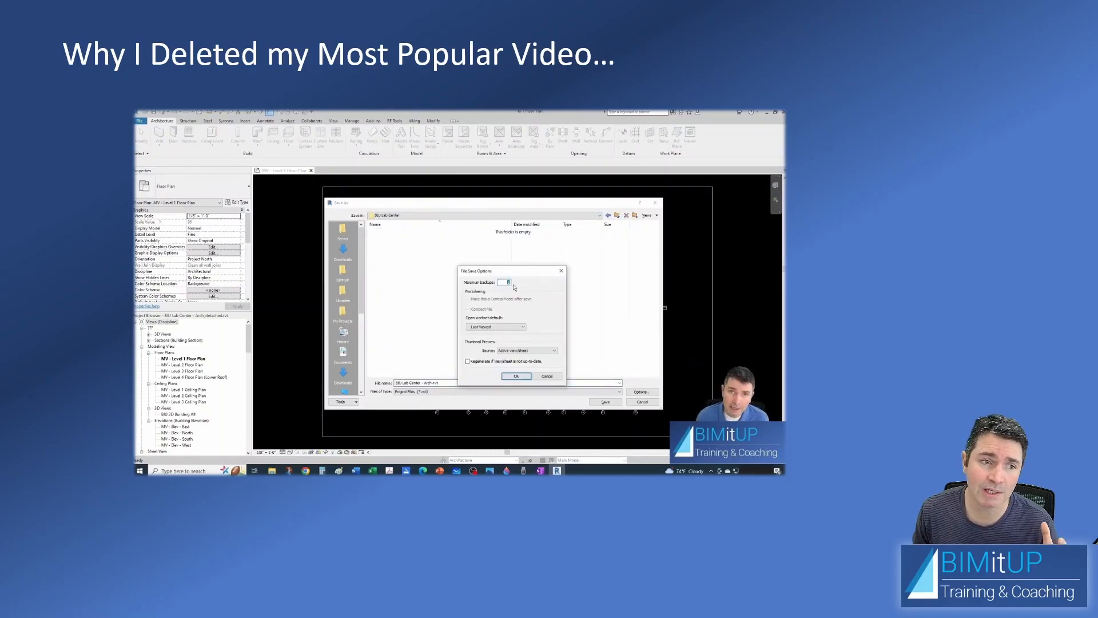
click(515, 375)
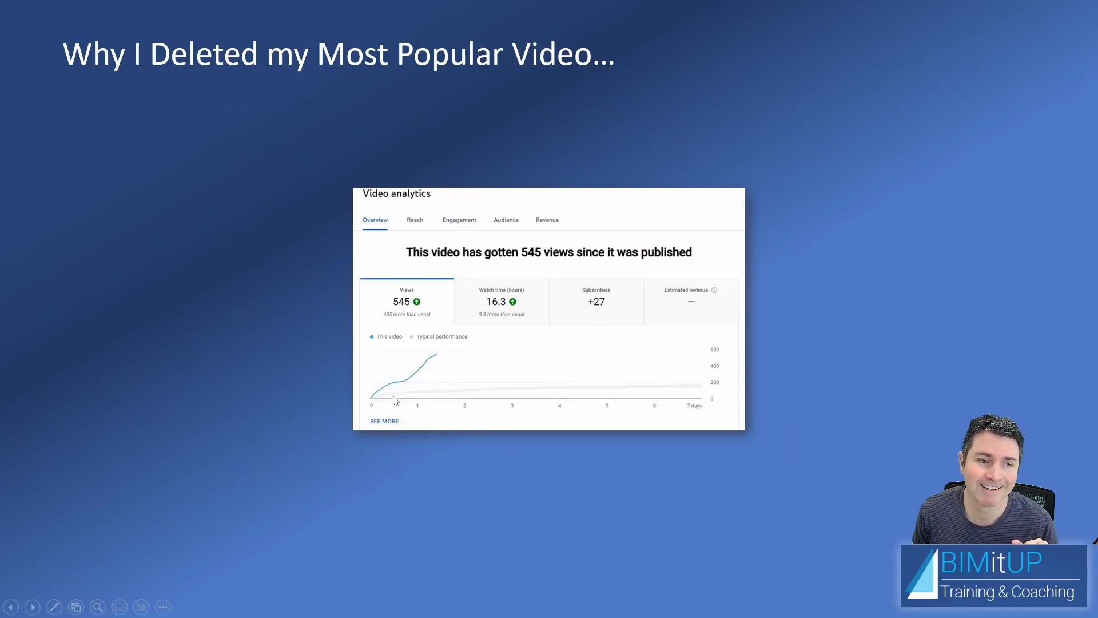
mouse_move(437, 361)
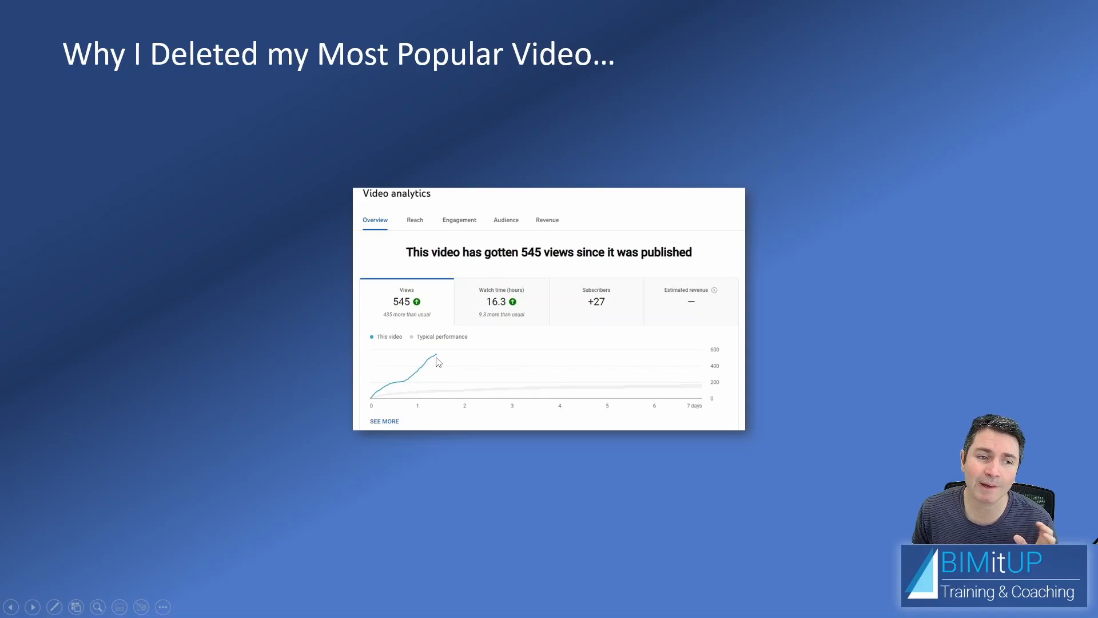
mouse_move(438, 398)
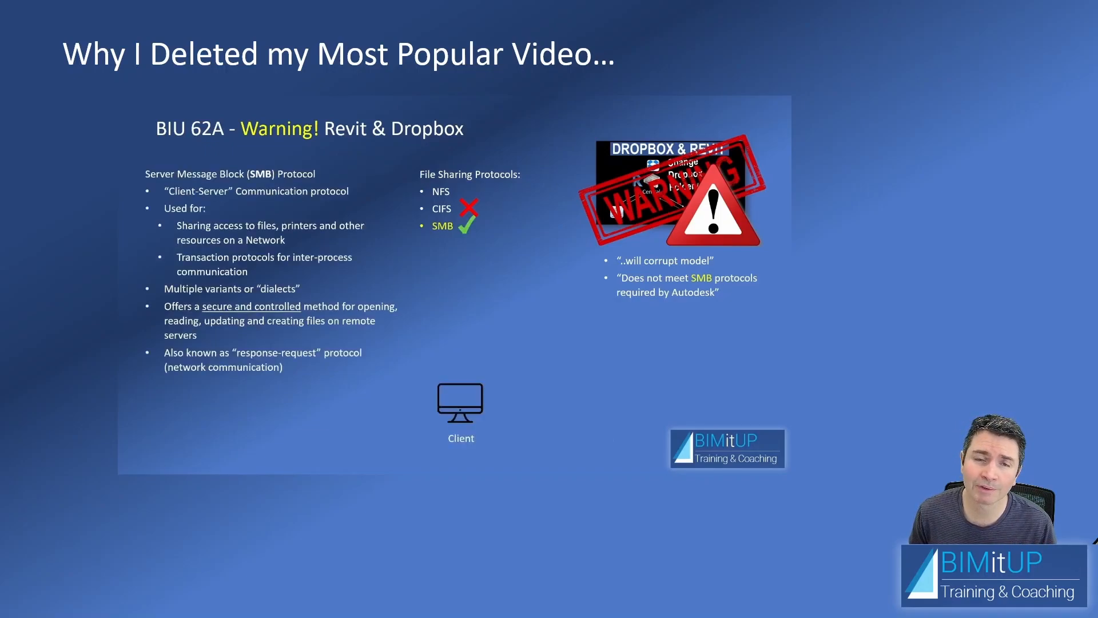
- Advance to the 884-views analytics slide with the Right arrow key
key(Right)
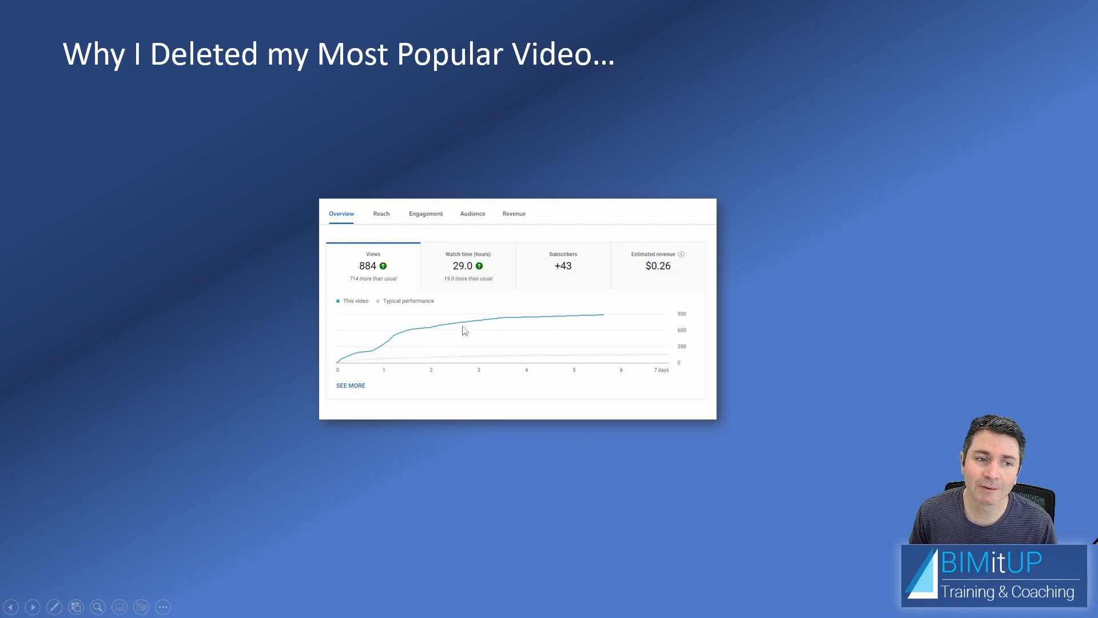
mouse_move(483, 322)
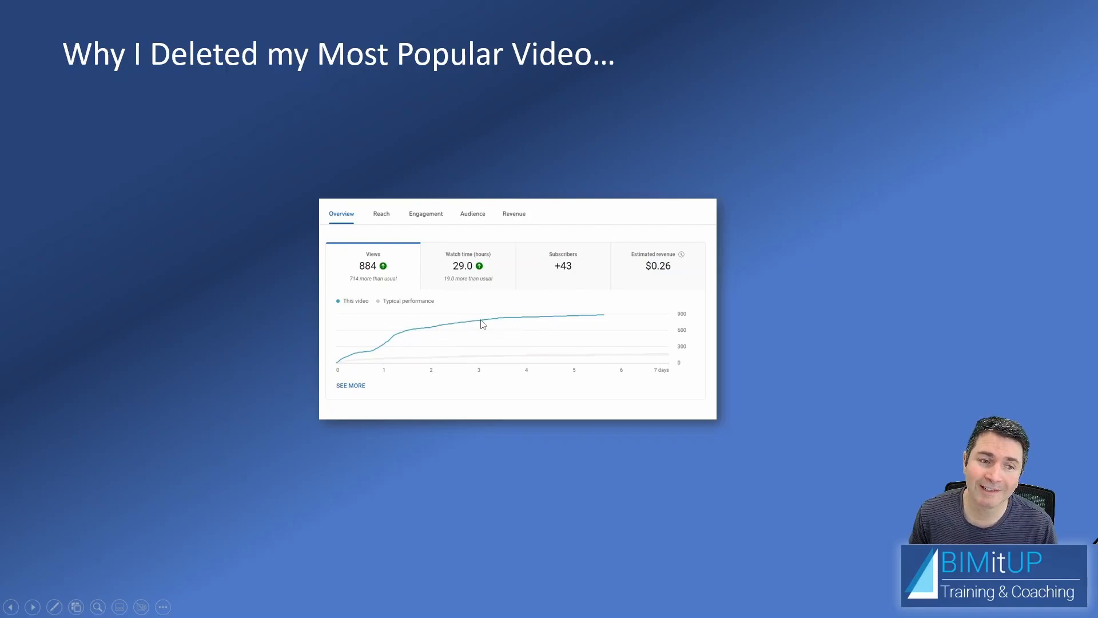
mouse_move(530, 354)
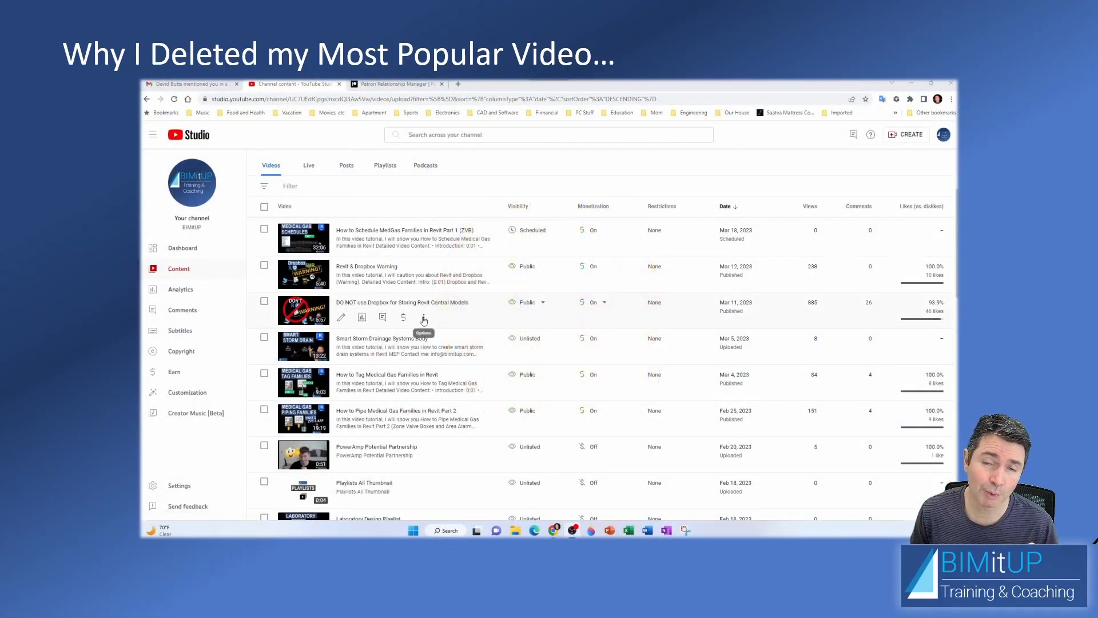
- Delete forever the 'DO NOT use Dropbox for Storing Revit Central Models' video, acknowledging it cannot be undone
click(423, 317)
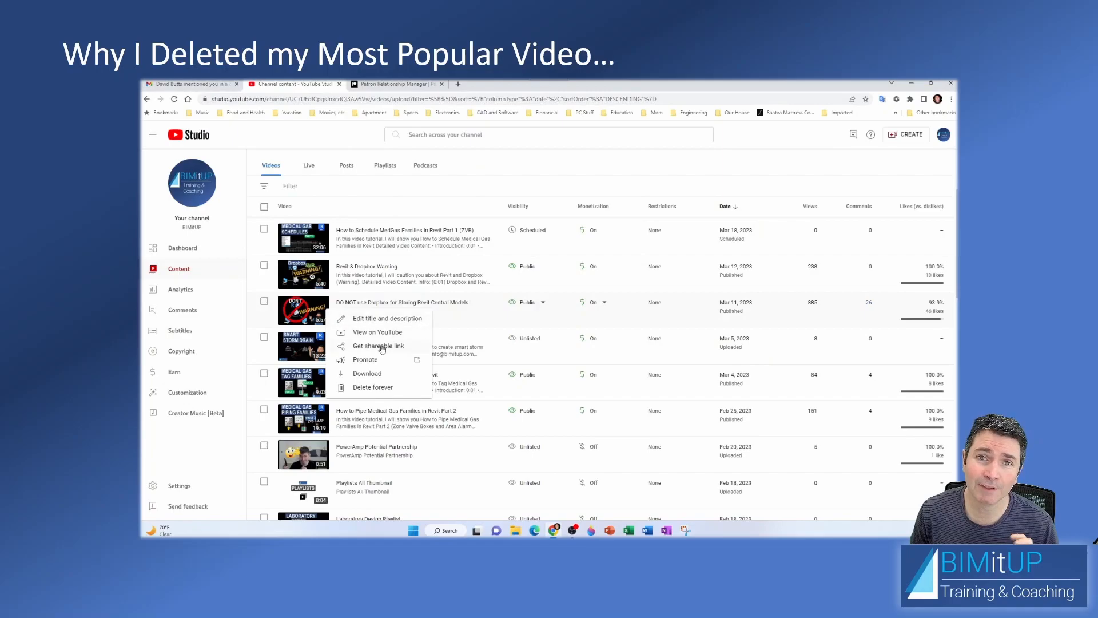
mouse_move(376, 391)
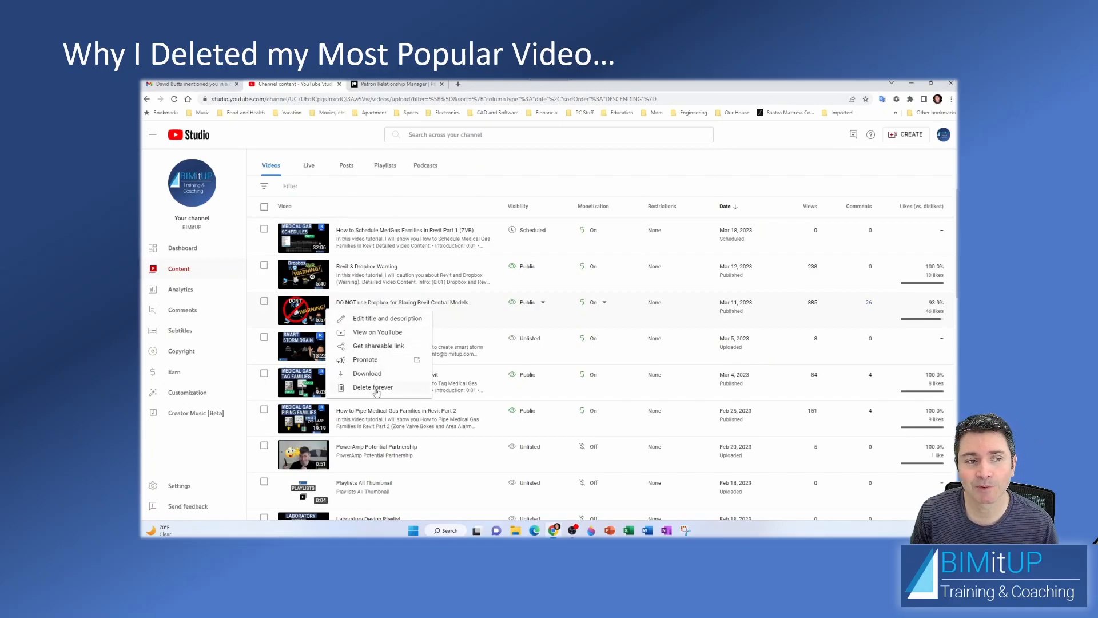
click(373, 387)
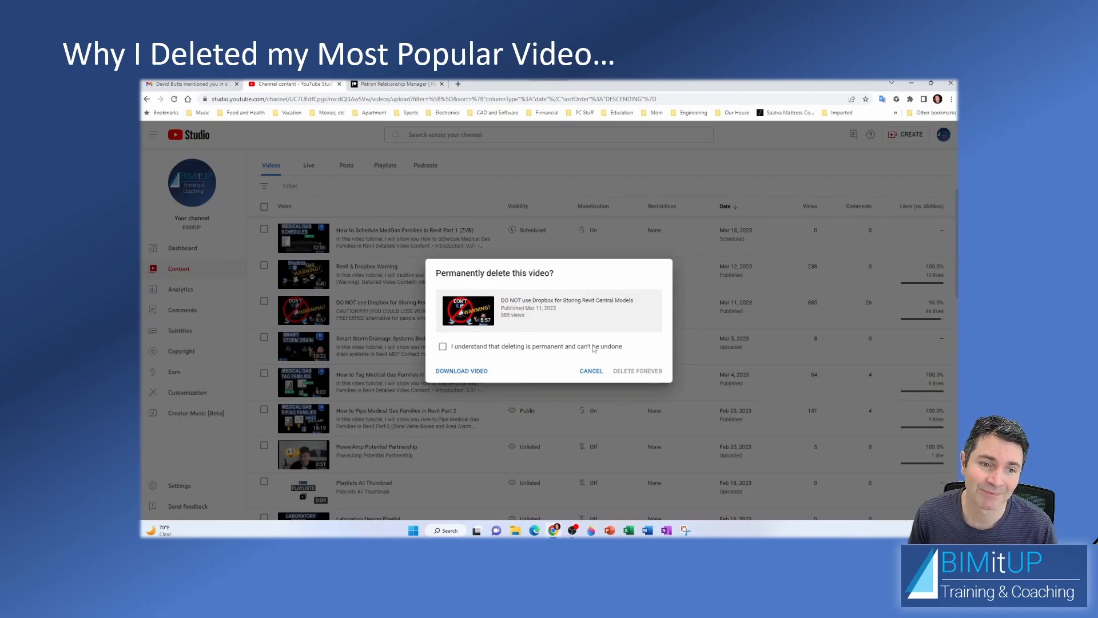
click(442, 345)
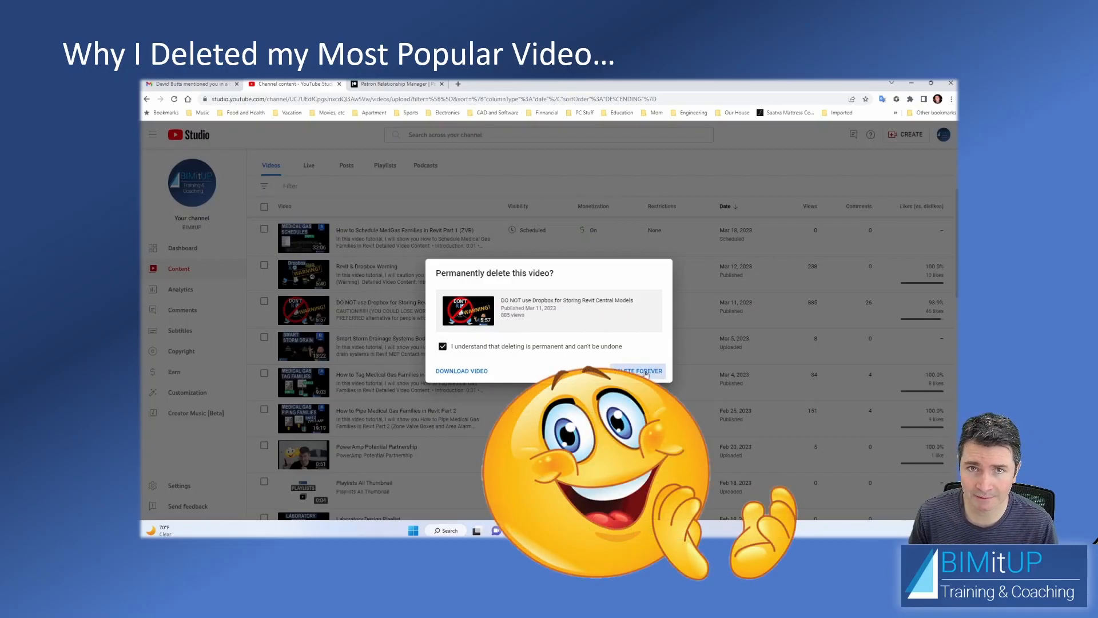
click(637, 371)
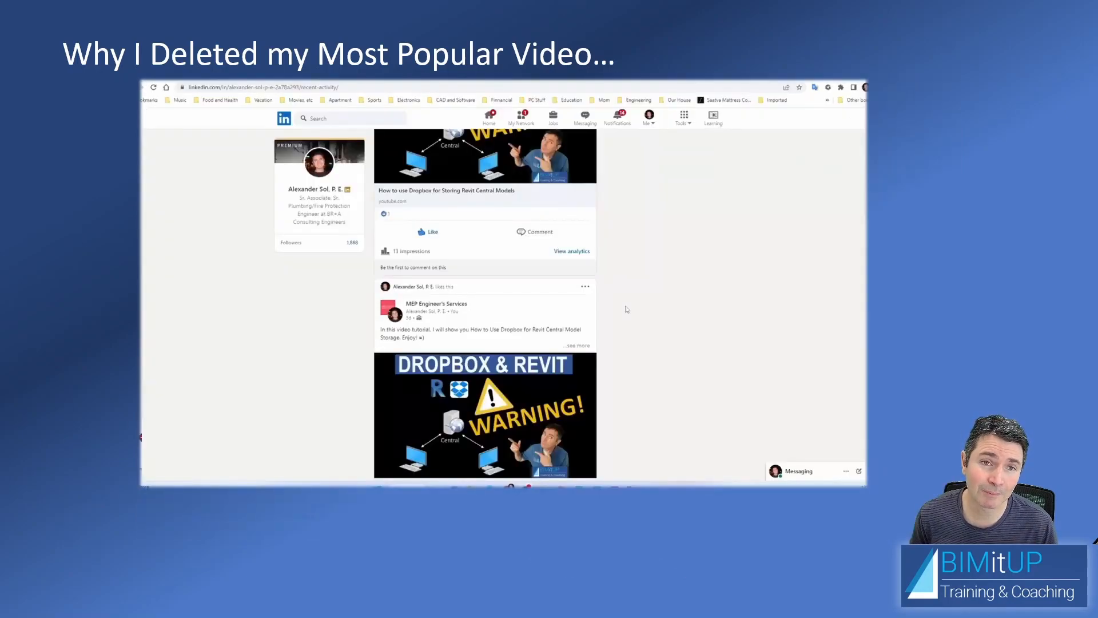
- Delete the LinkedIn post sharing the Dropbox and Revit video, then scroll the feed
click(584, 286)
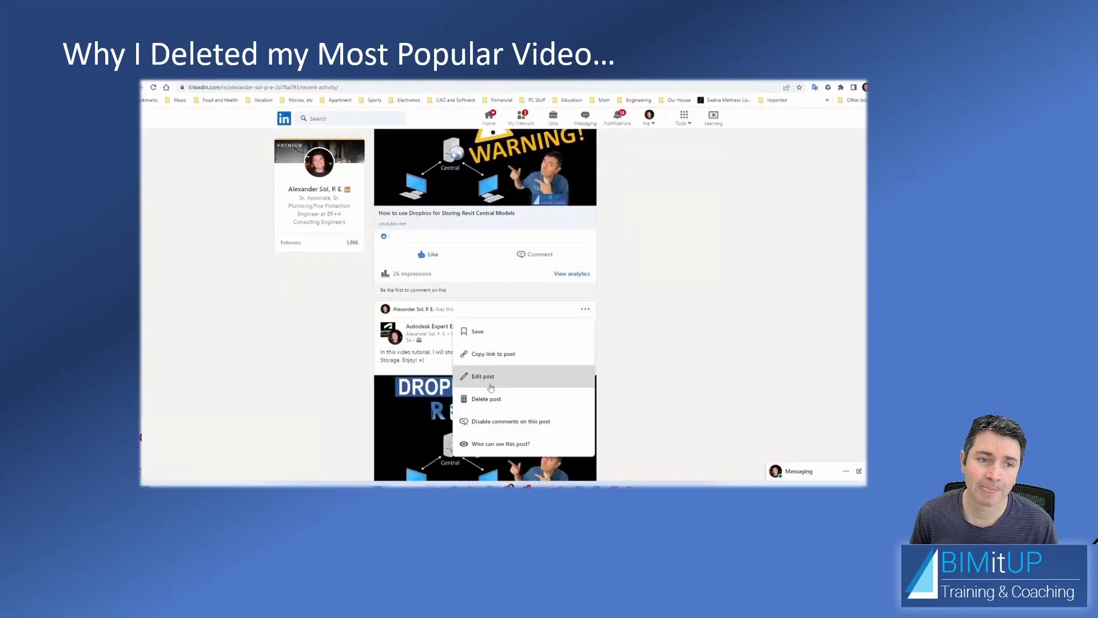
click(486, 398)
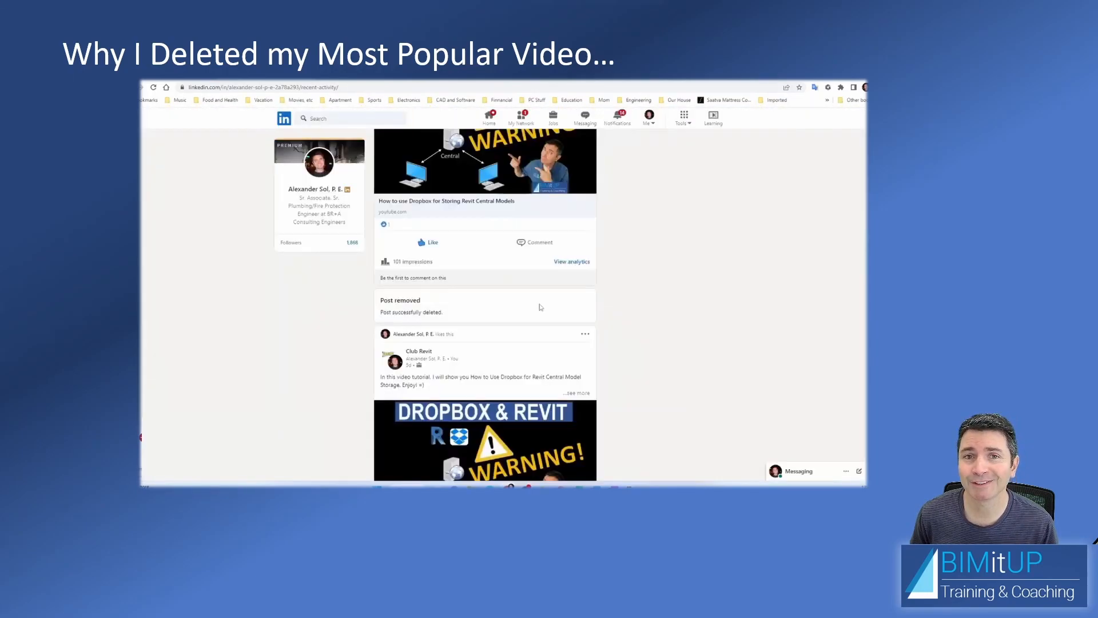
scroll(down, 3)
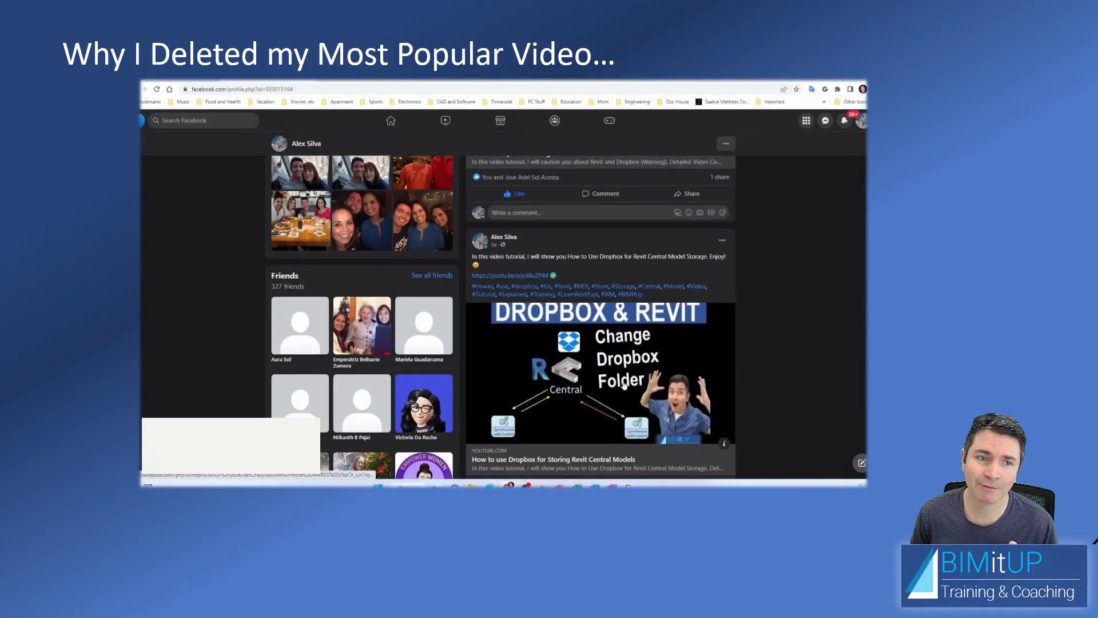
scroll(down, 3)
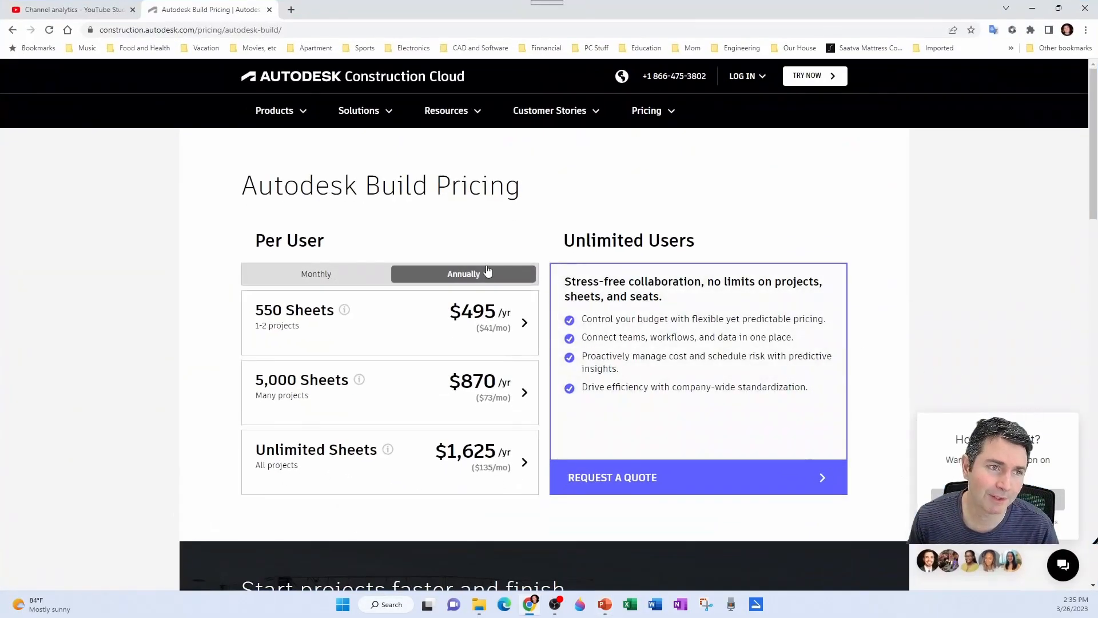
- Switch to the Channel analytics page showing 156,933 lifetime views
click(69, 9)
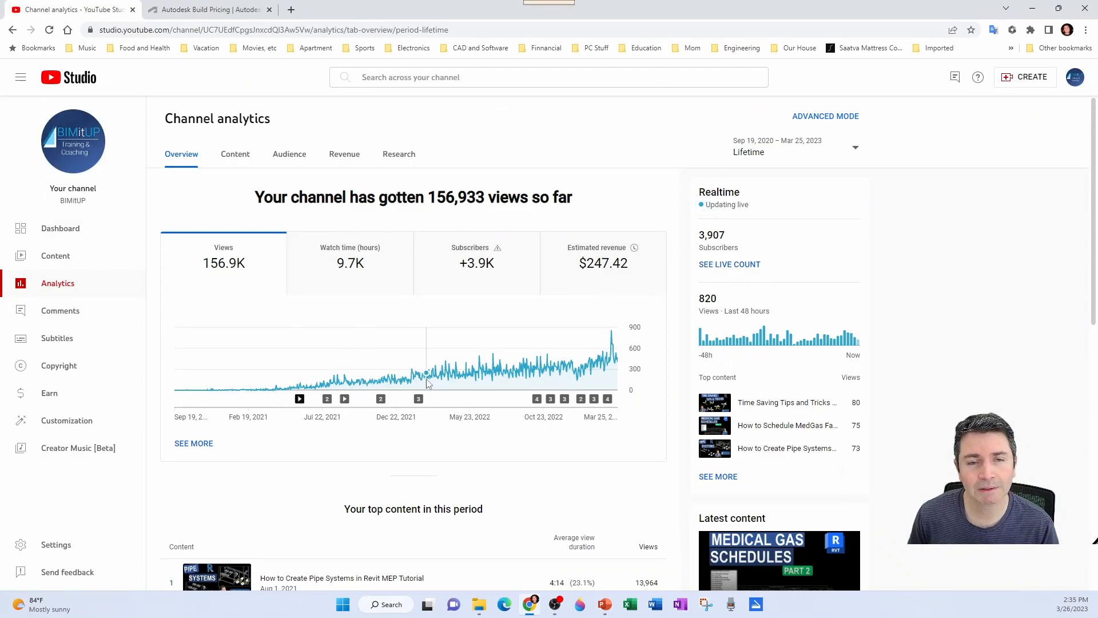
mouse_move(486, 378)
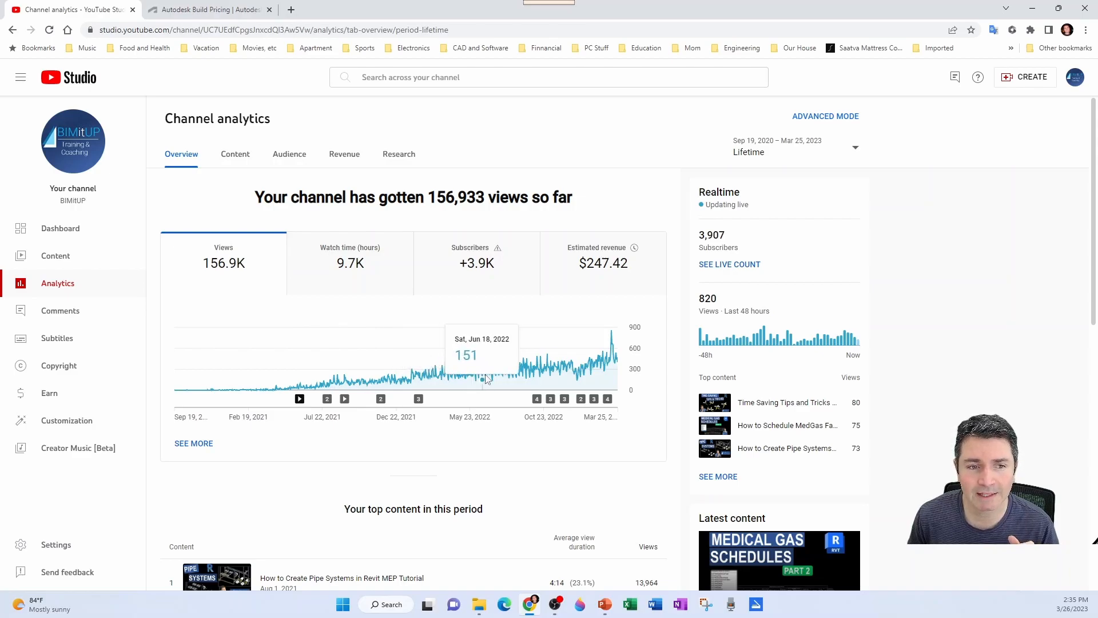
mouse_move(603, 276)
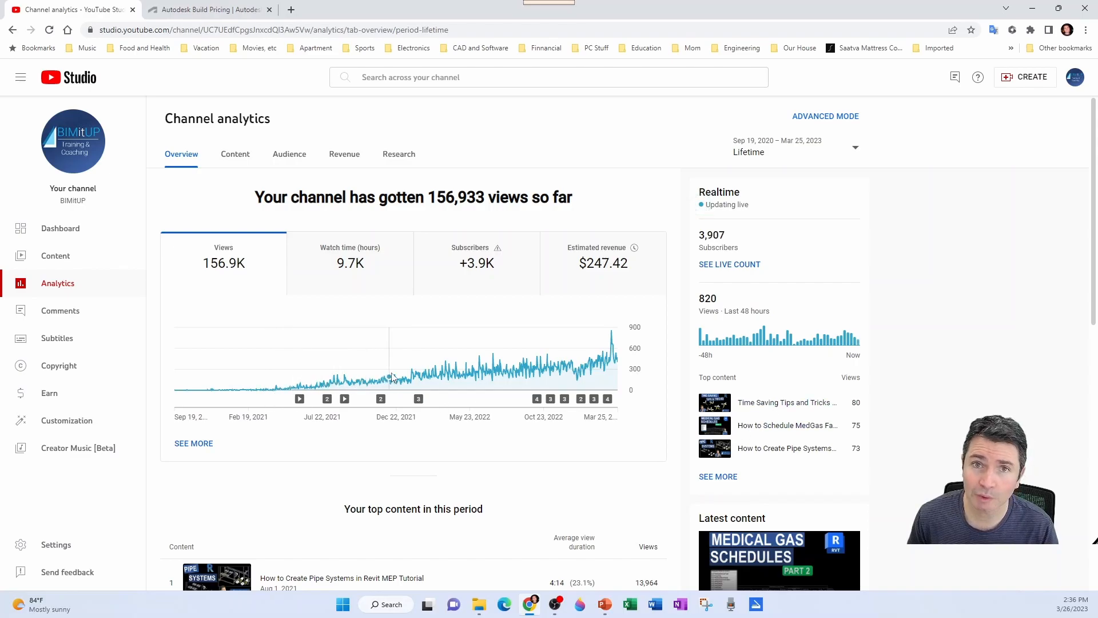
mouse_move(473, 372)
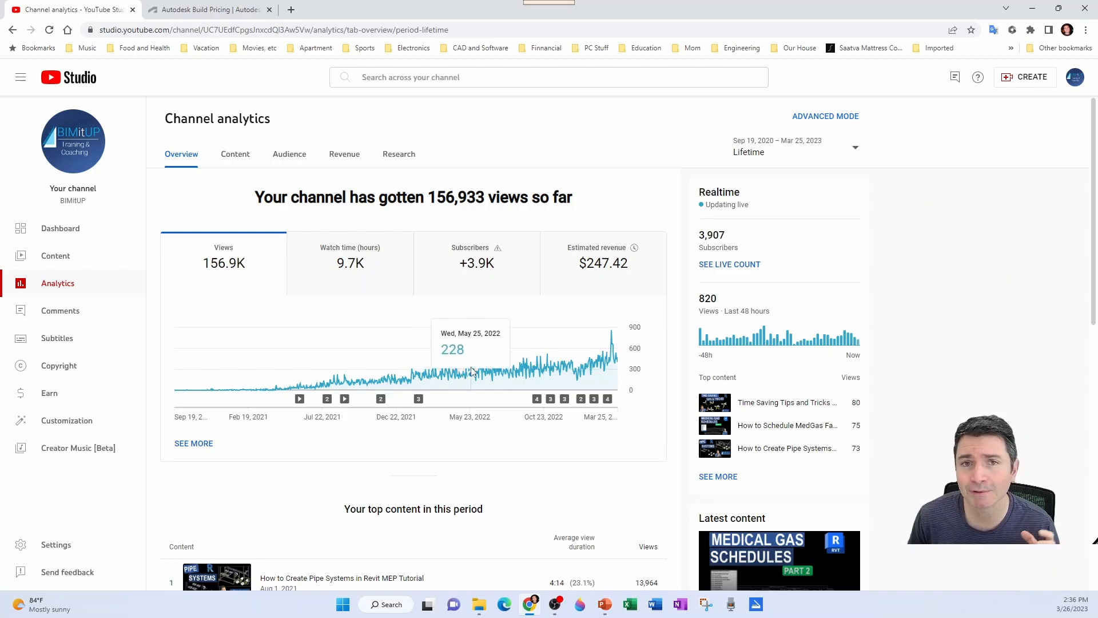
mouse_move(394, 380)
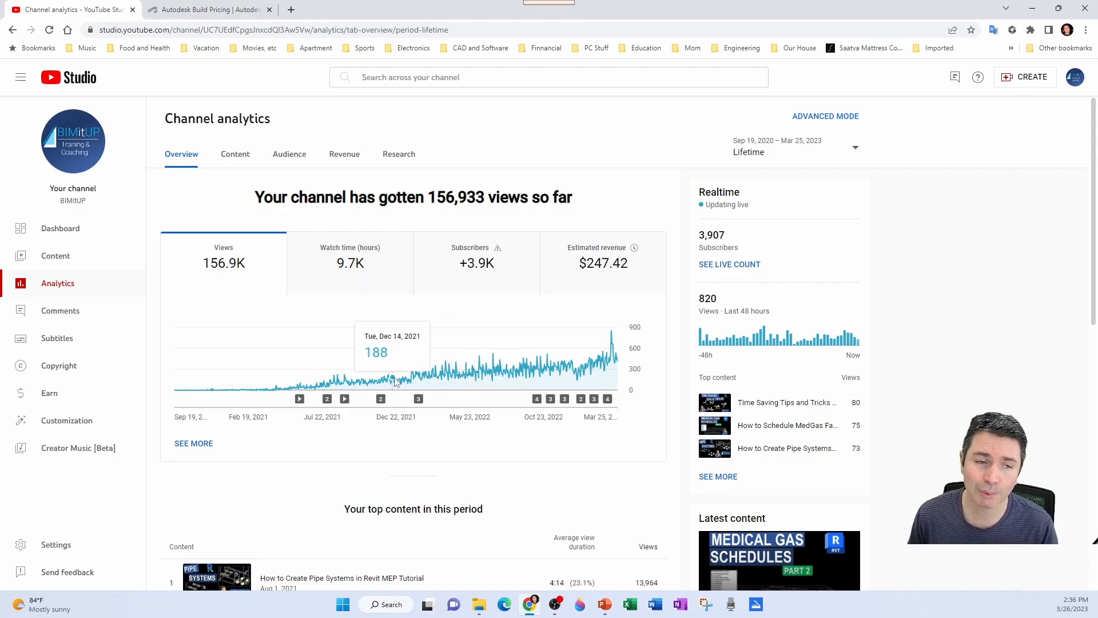
mouse_move(555, 363)
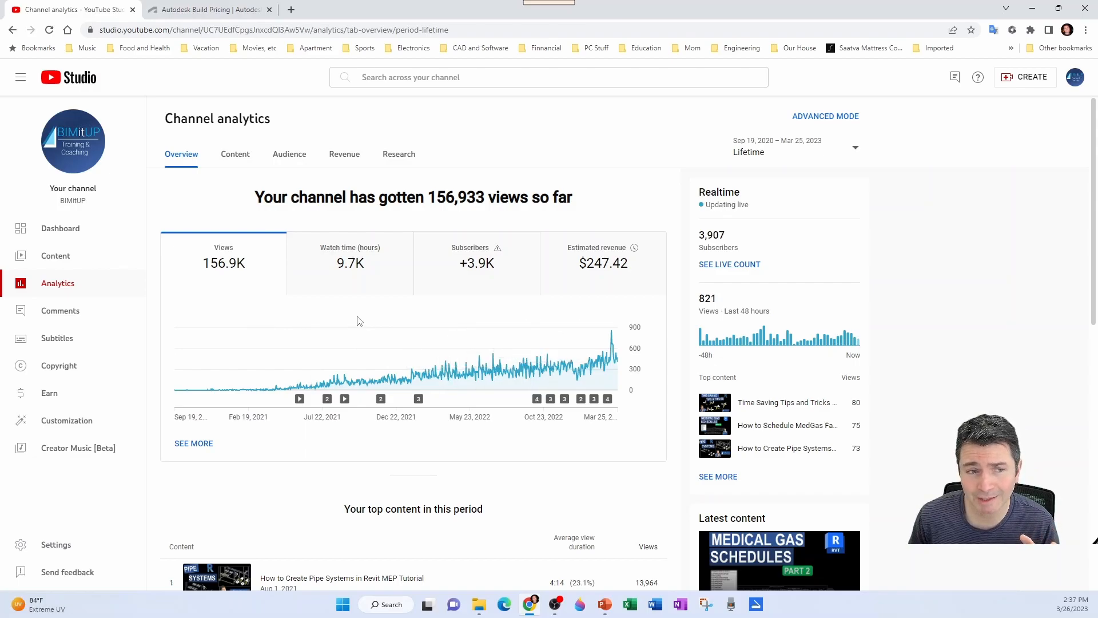
mouse_move(614, 311)
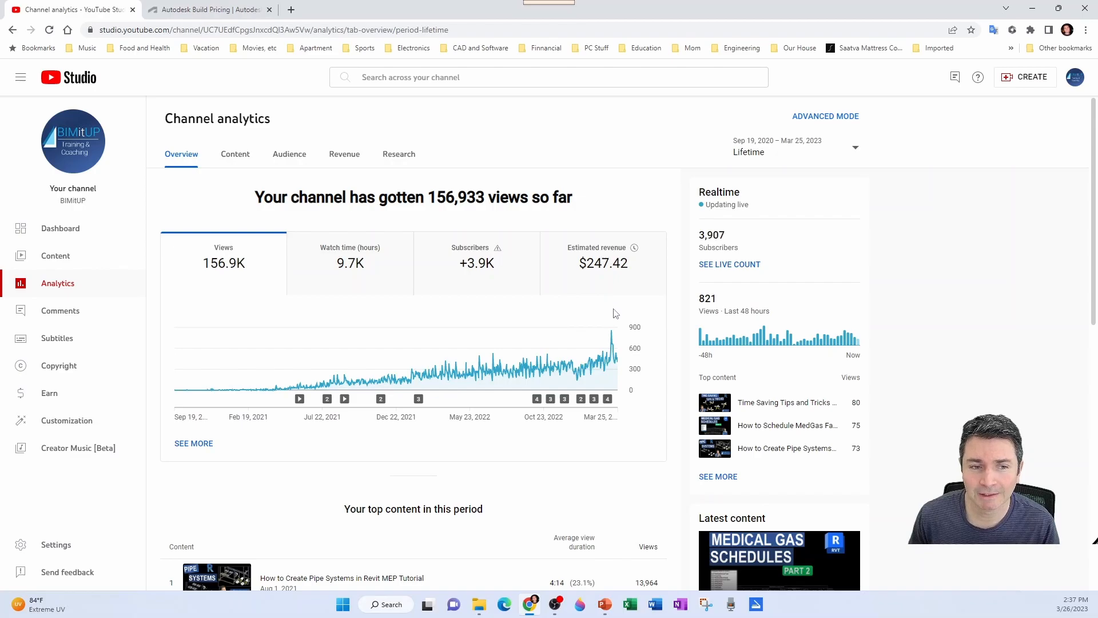
mouse_move(612, 323)
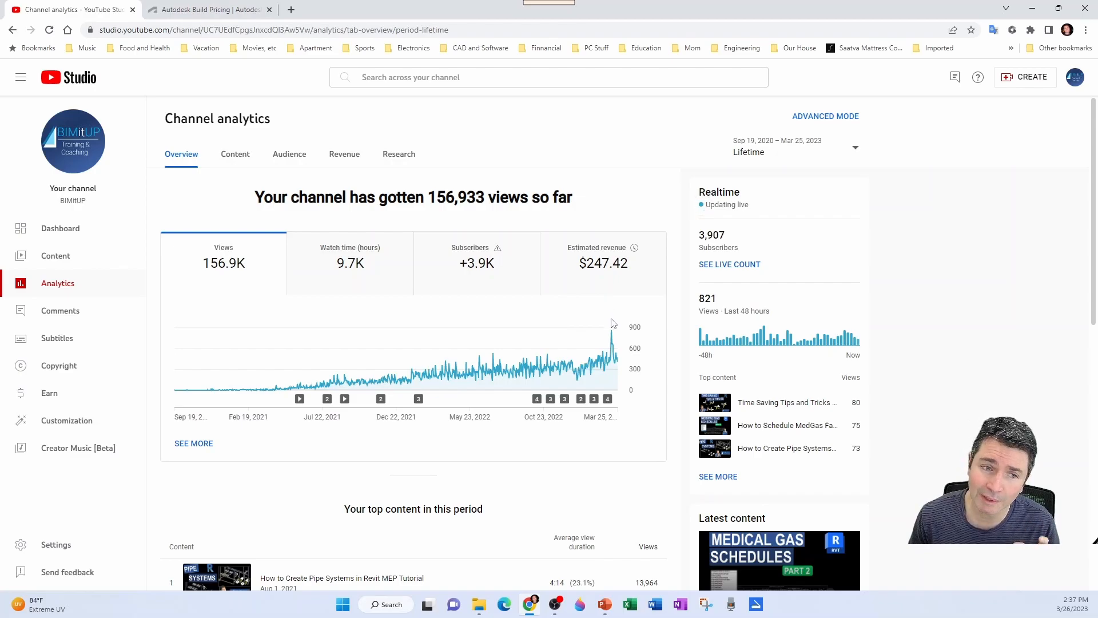